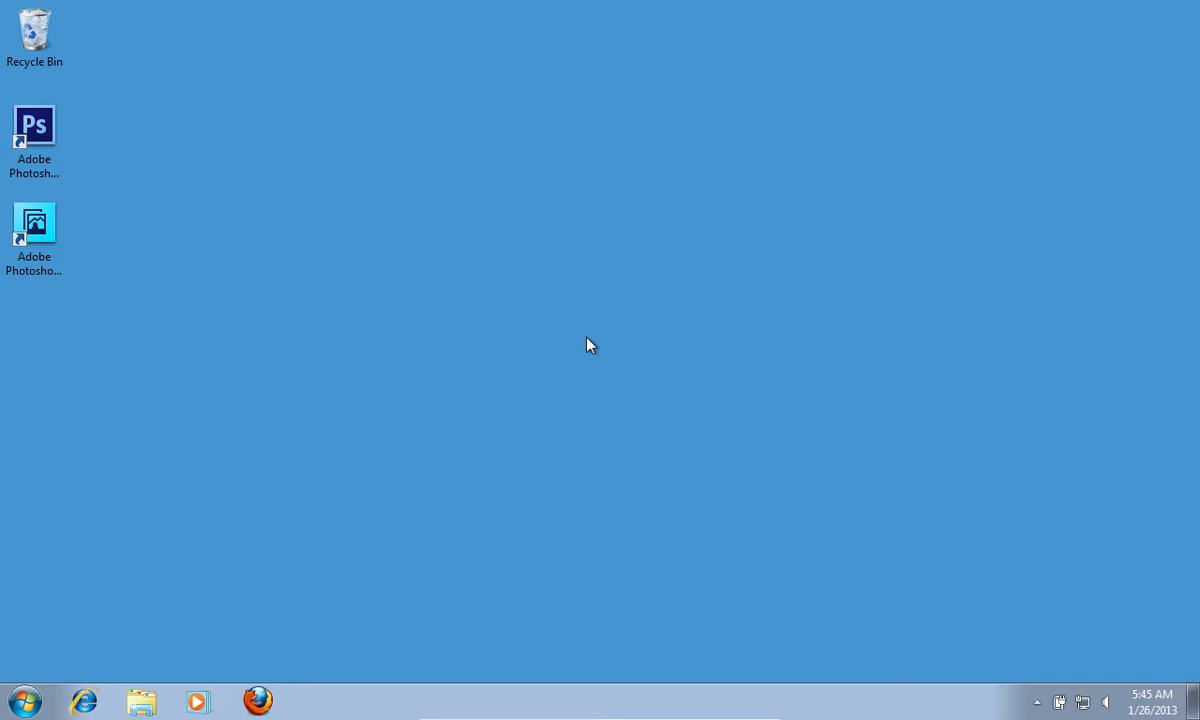
# Step: Launch Adobe Photoshop CS6 from its desktop shortcut
pyautogui.doubleClick(34, 124)
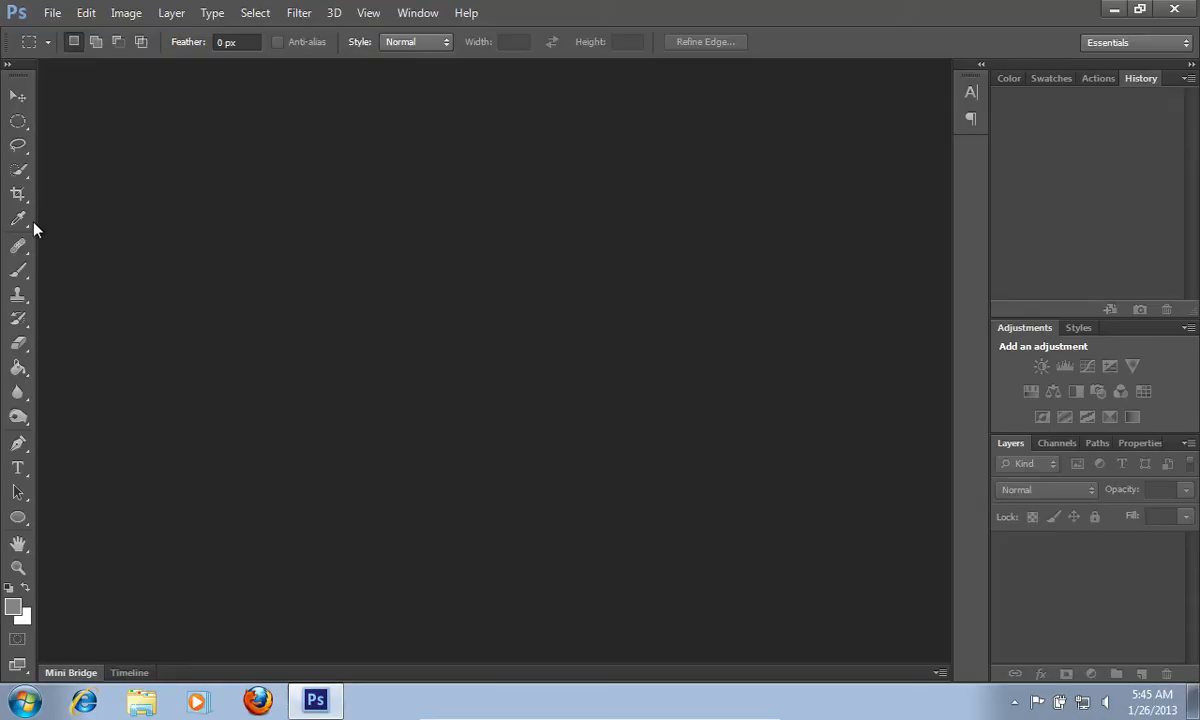
# Step: Activate the Brush Tool and show the brush preset picker's options menu
pyautogui.click(18, 277)
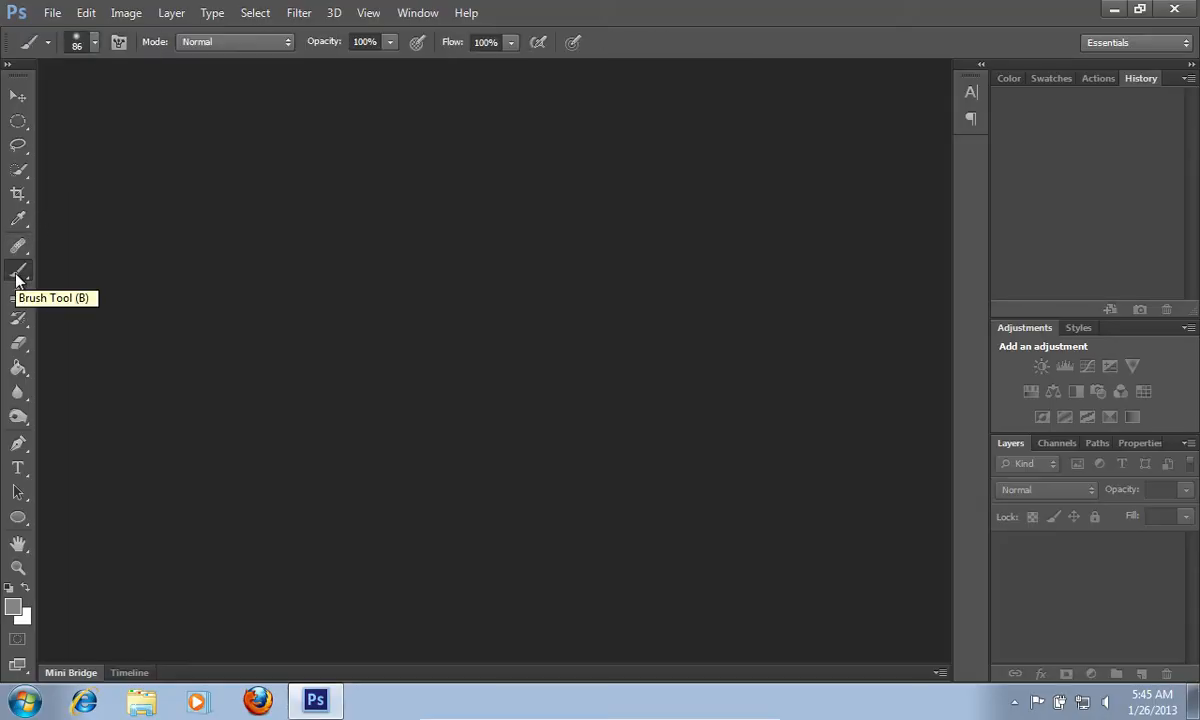
pyautogui.click(93, 42)
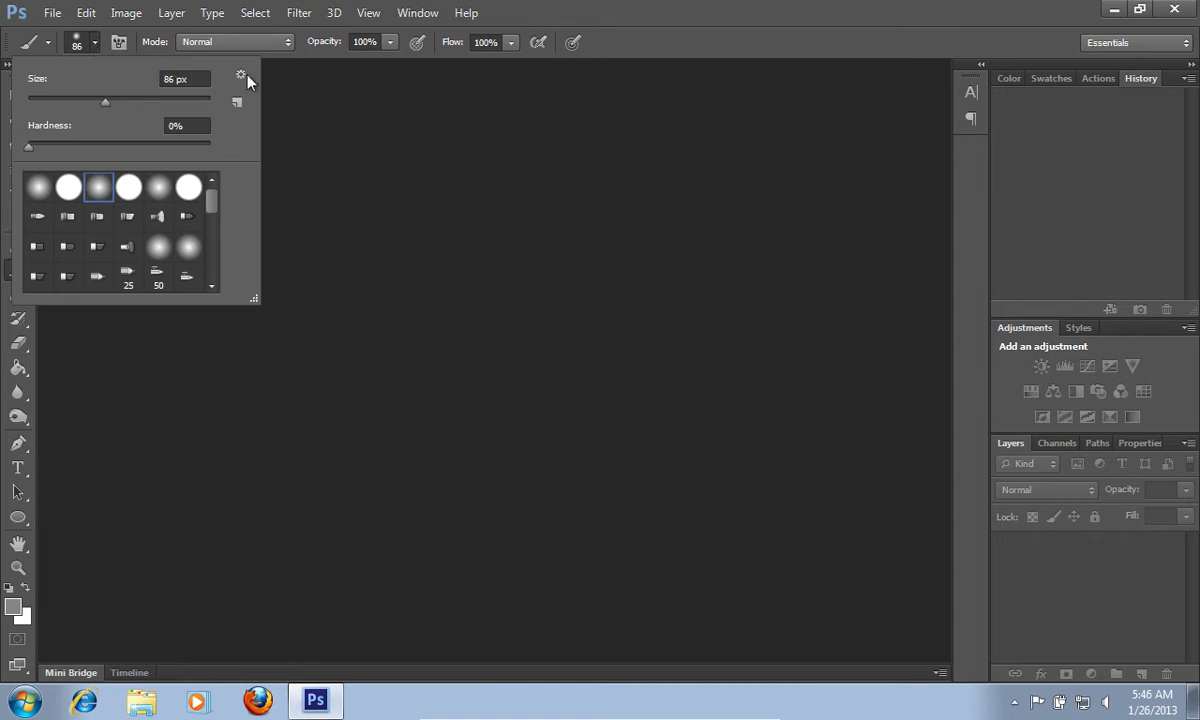
pyautogui.click(241, 77)
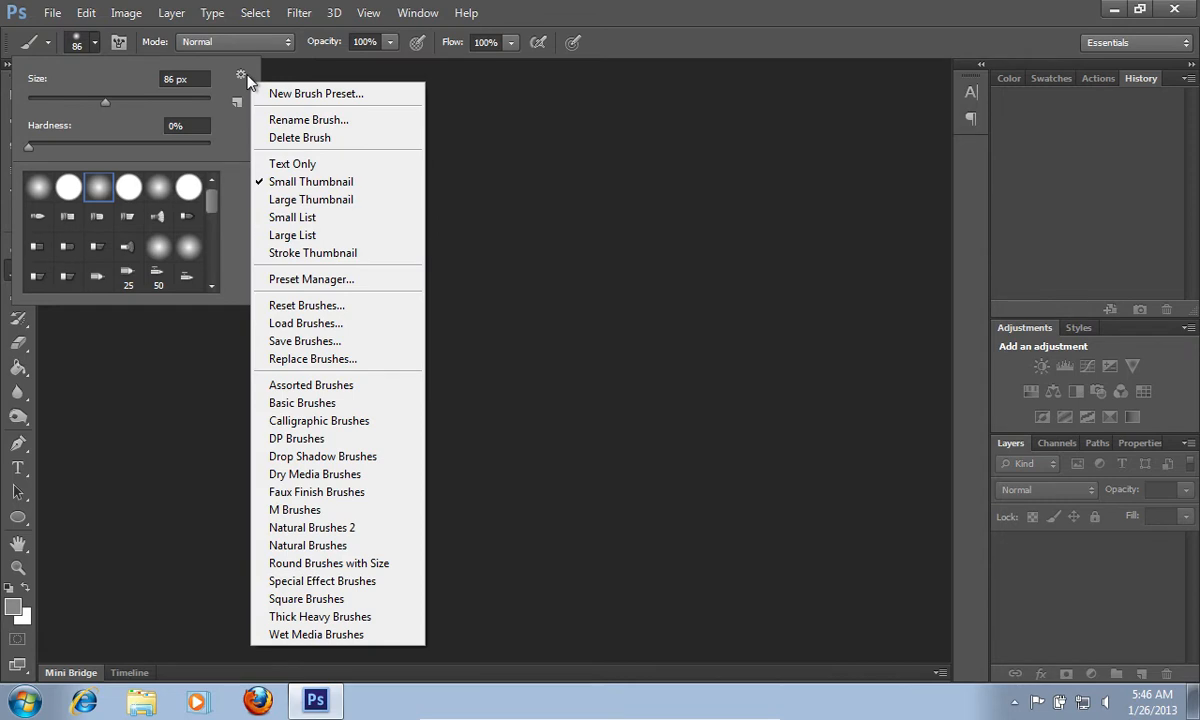
pyautogui.moveTo(315, 323)
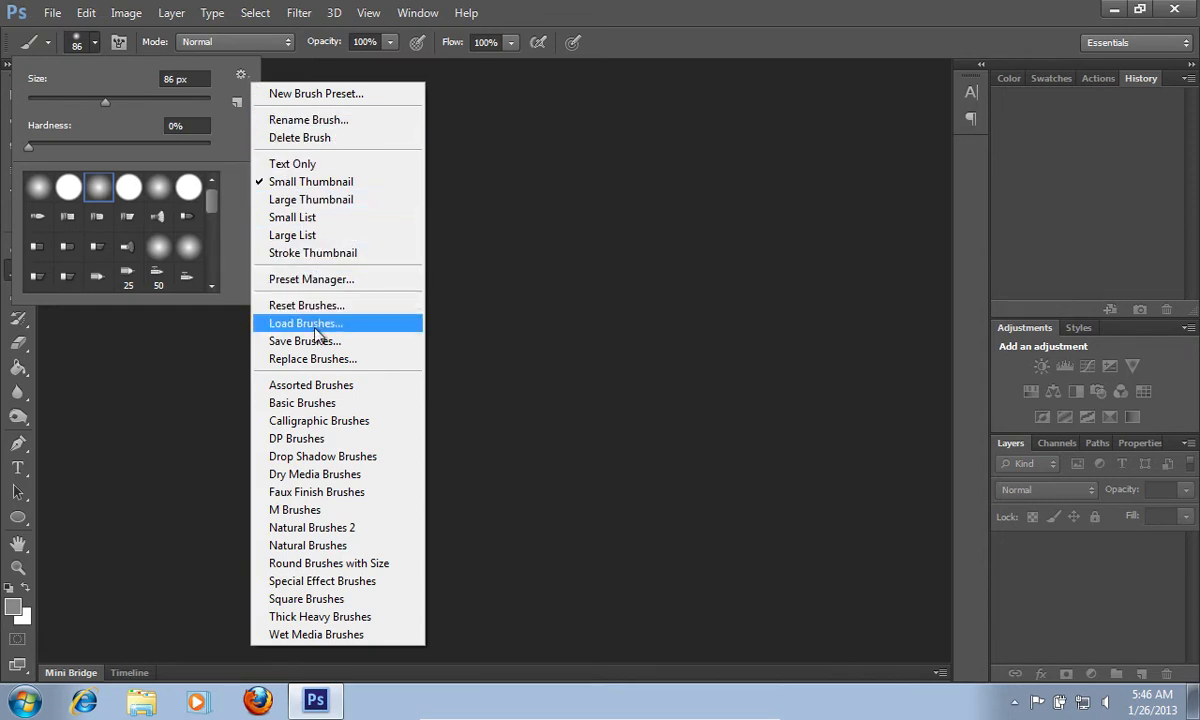
pyautogui.moveTo(305, 341)
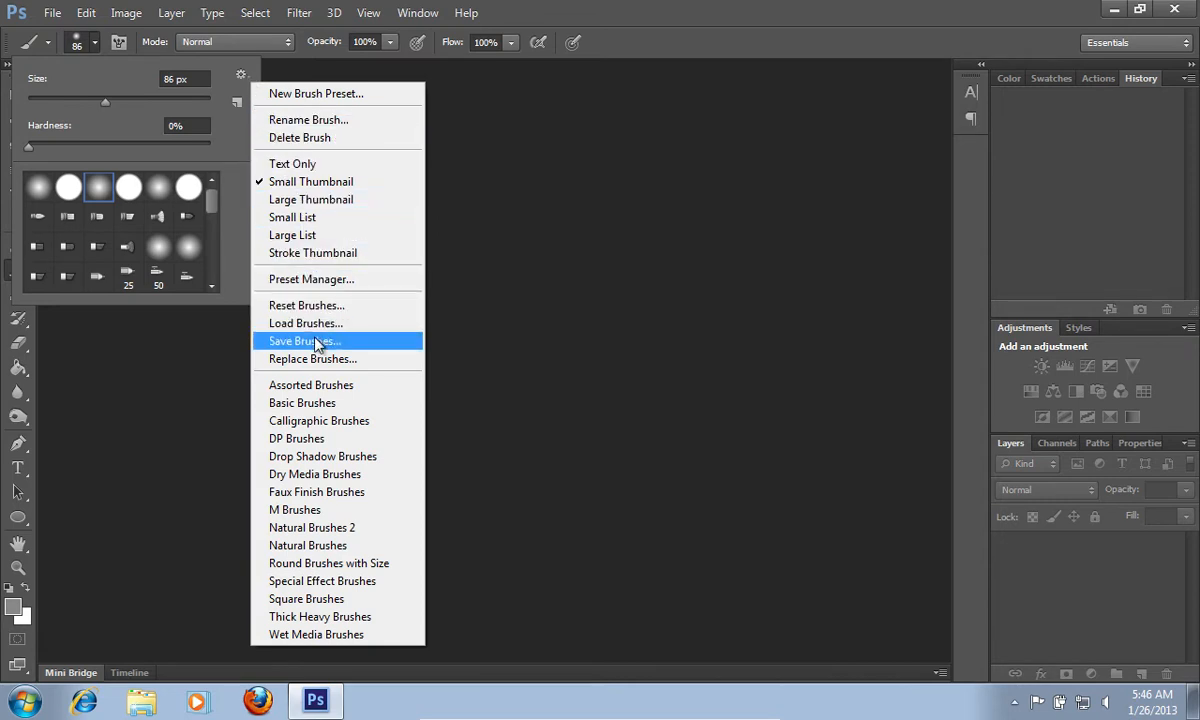
# Step: Save the brushes to the Desktop as 'Untitled Brushes' via Save Brushes
pyautogui.click(305, 341)
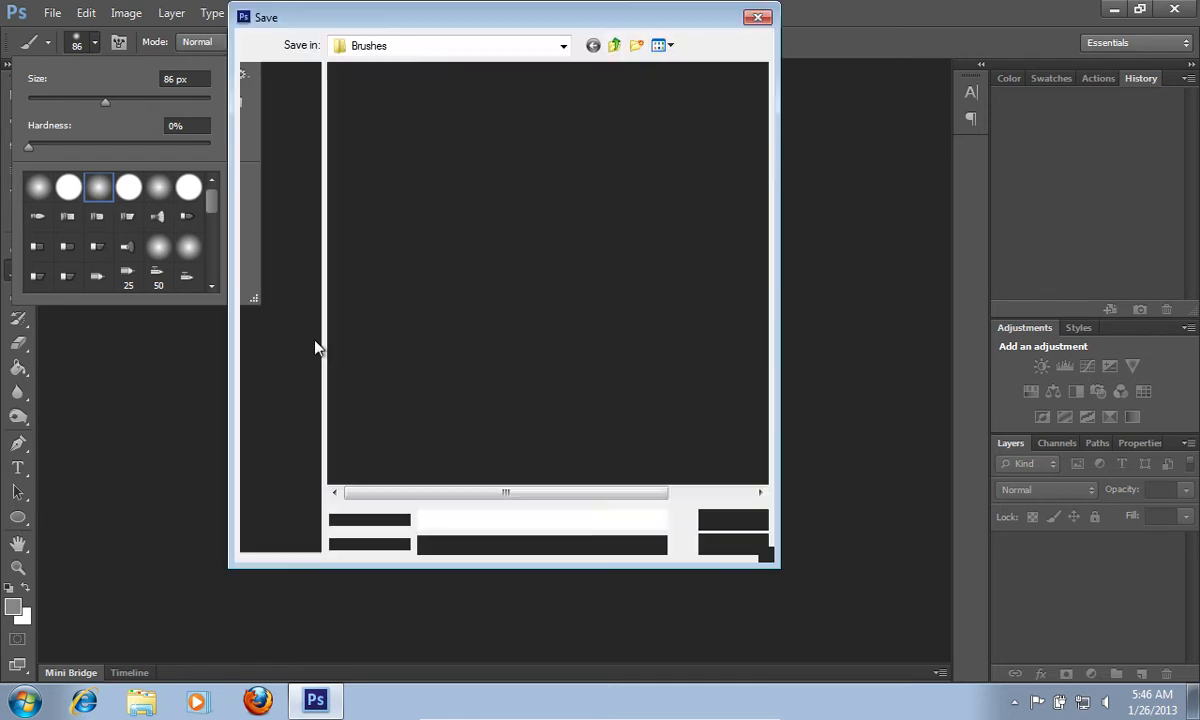
pyautogui.click(280, 147)
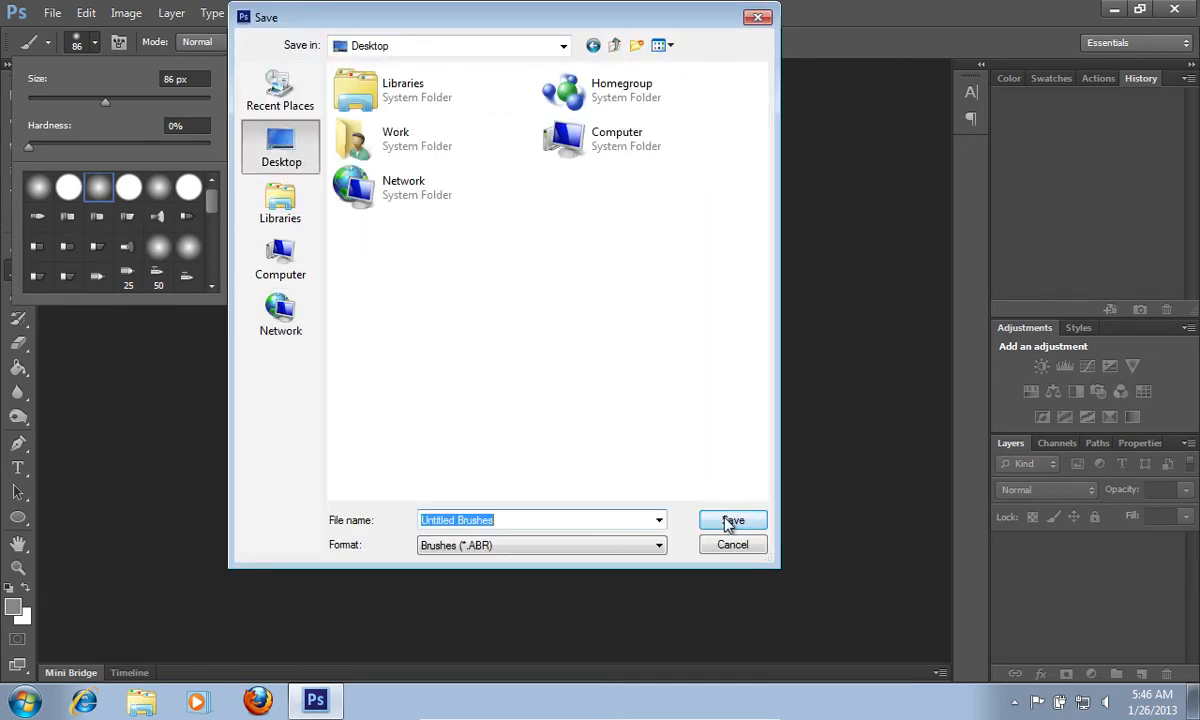
pyautogui.click(732, 520)
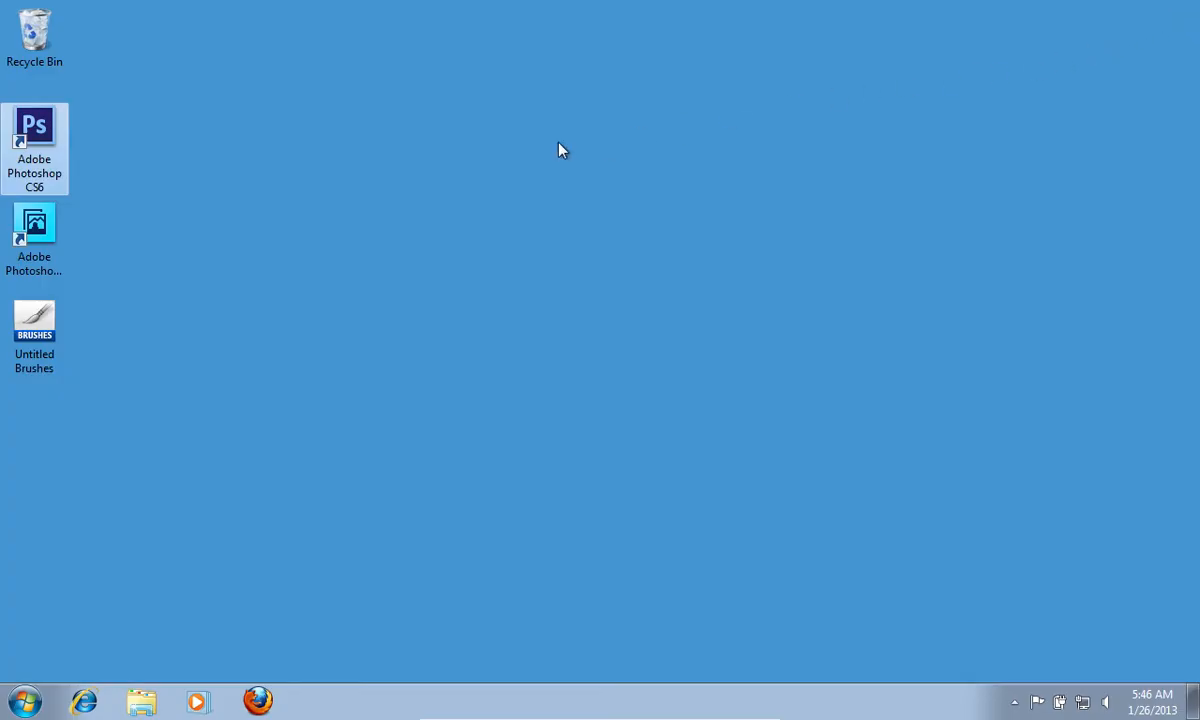
pyautogui.moveTo(34, 230)
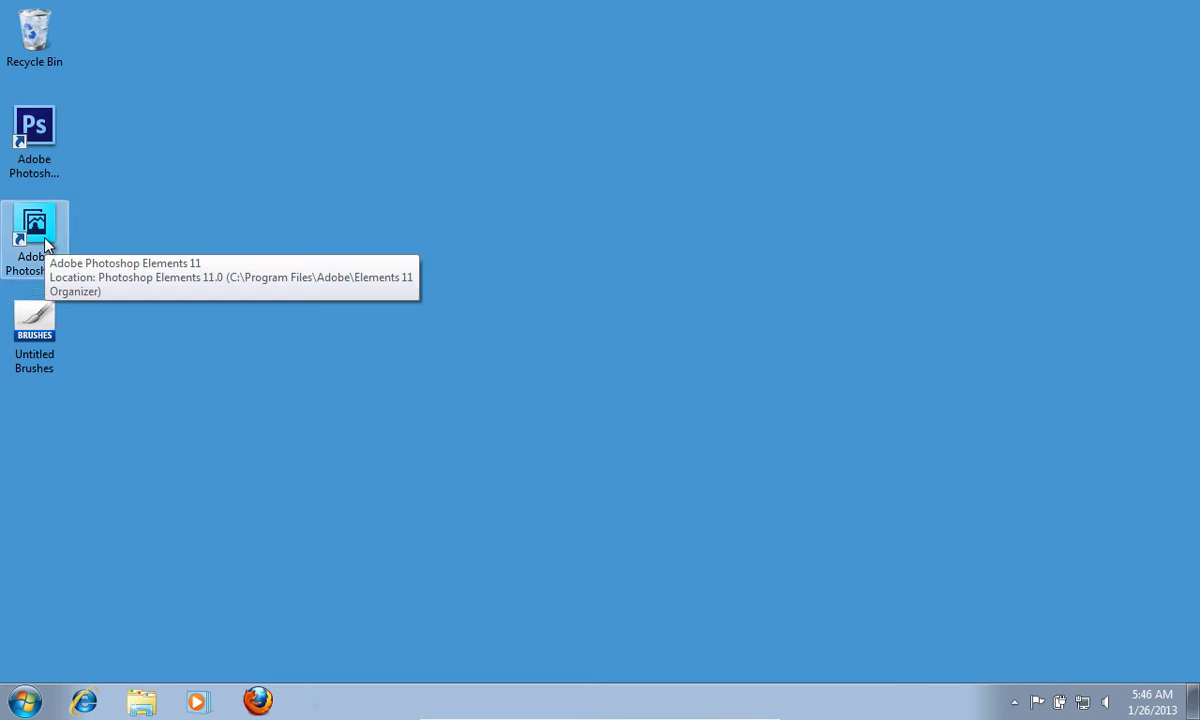
# Step: Launch Photoshop Elements 11 from its desktop shortcut to reach the welcome screen
pyautogui.doubleClick(34, 230)
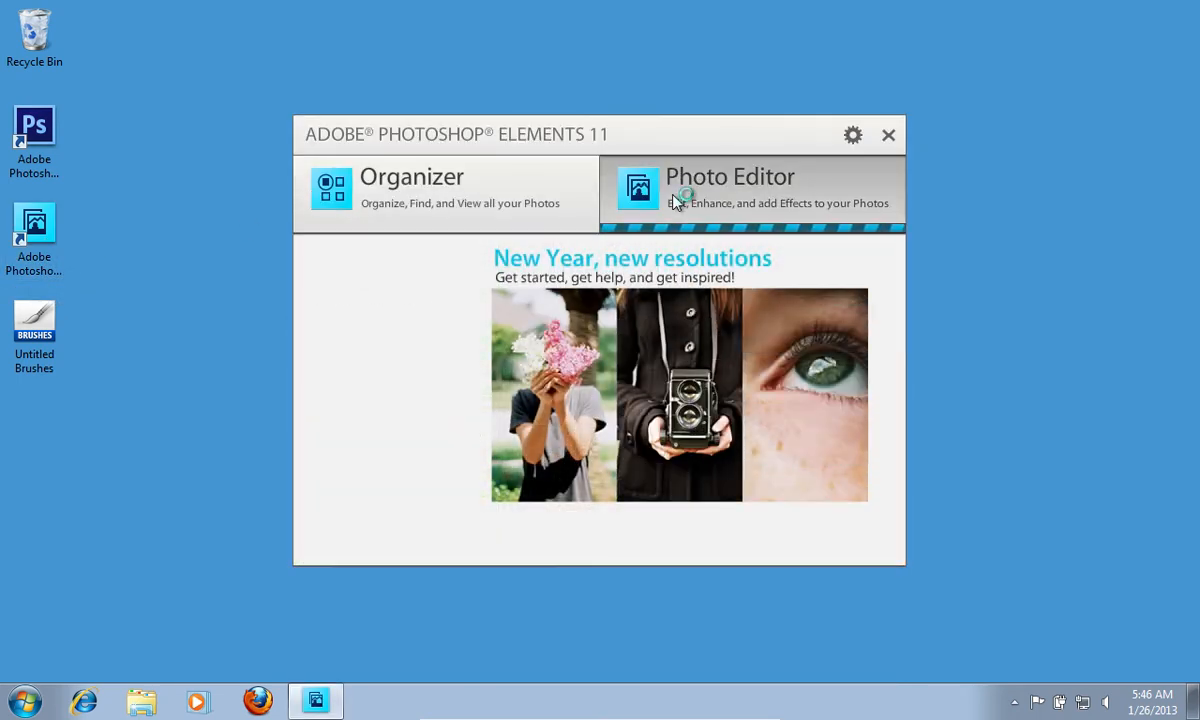
# Step: Enter Photo Editor, activate the Brush tool, and show the Default Brushes picker
pyautogui.click(730, 190)
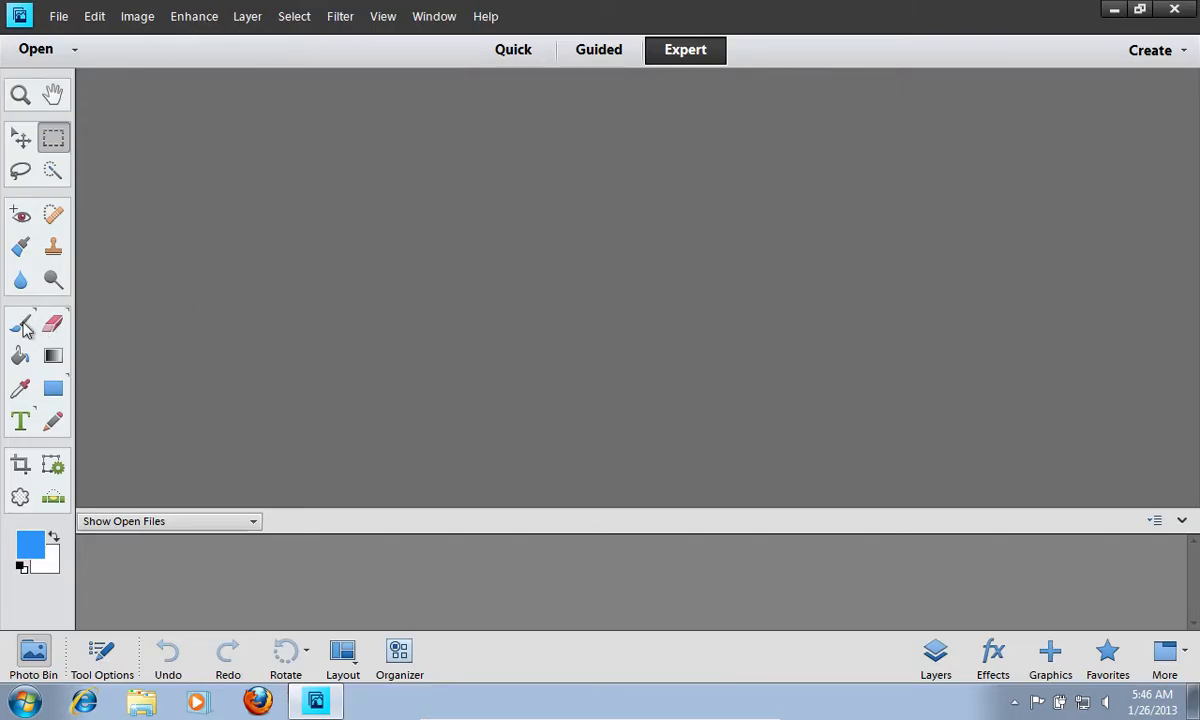
pyautogui.click(20, 323)
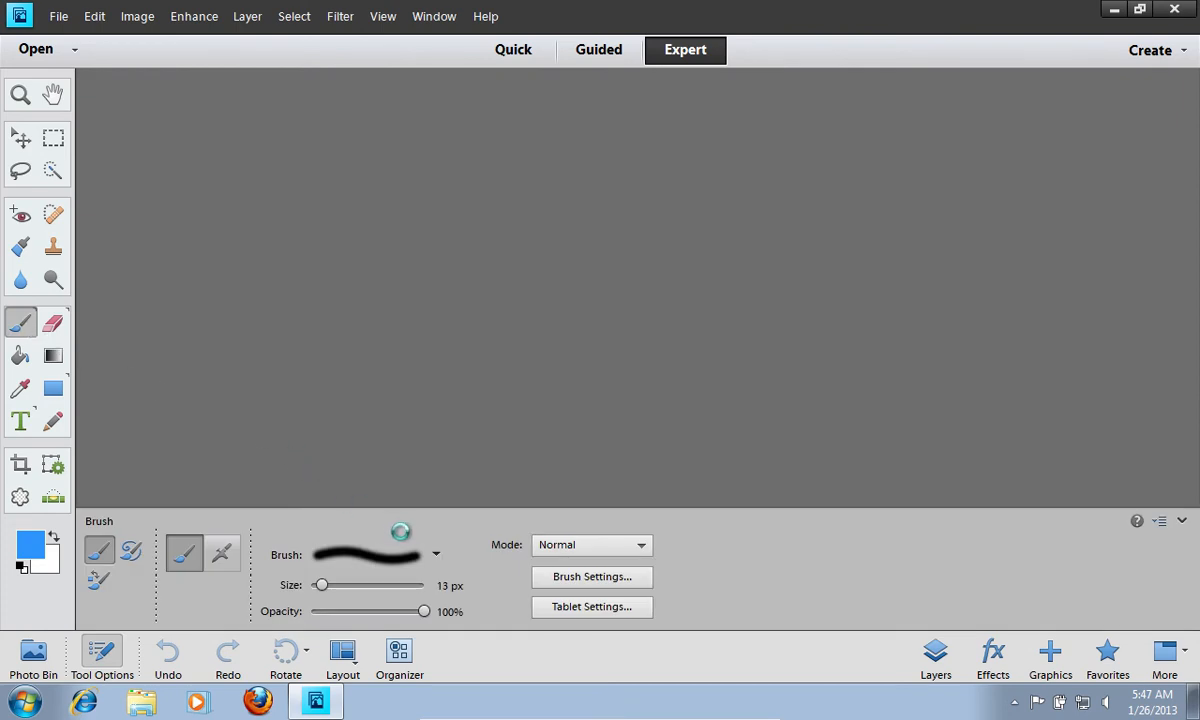
pyautogui.click(436, 555)
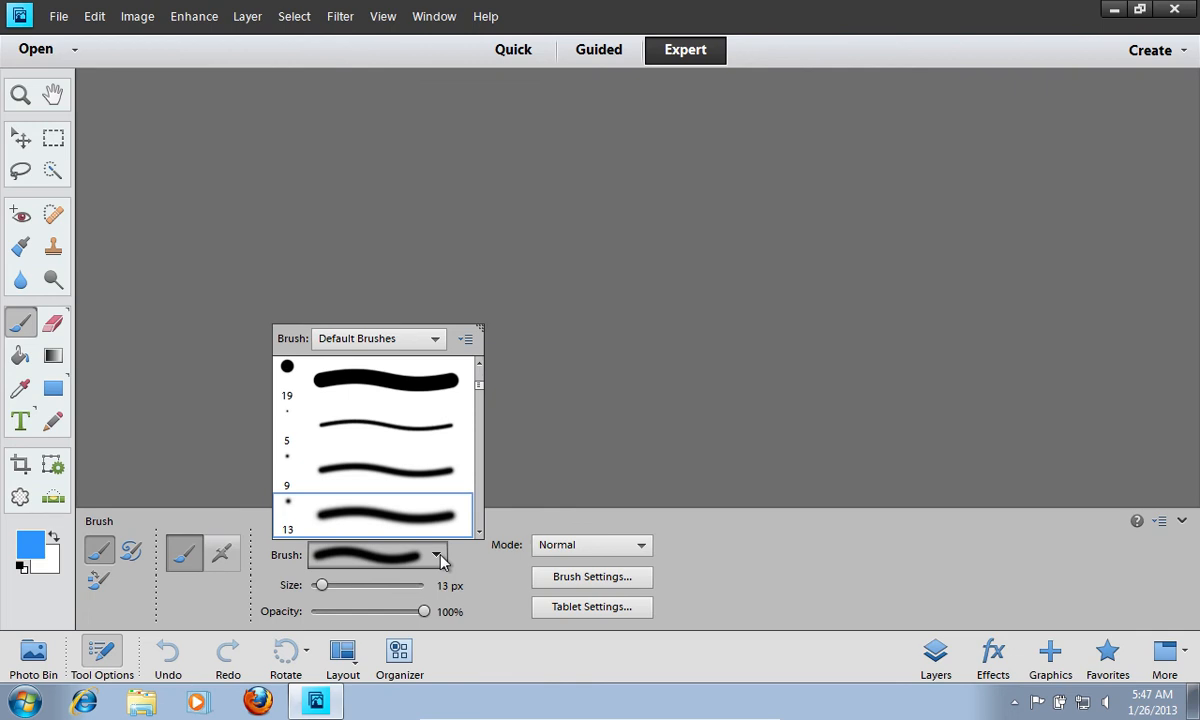
pyautogui.moveTo(478, 358)
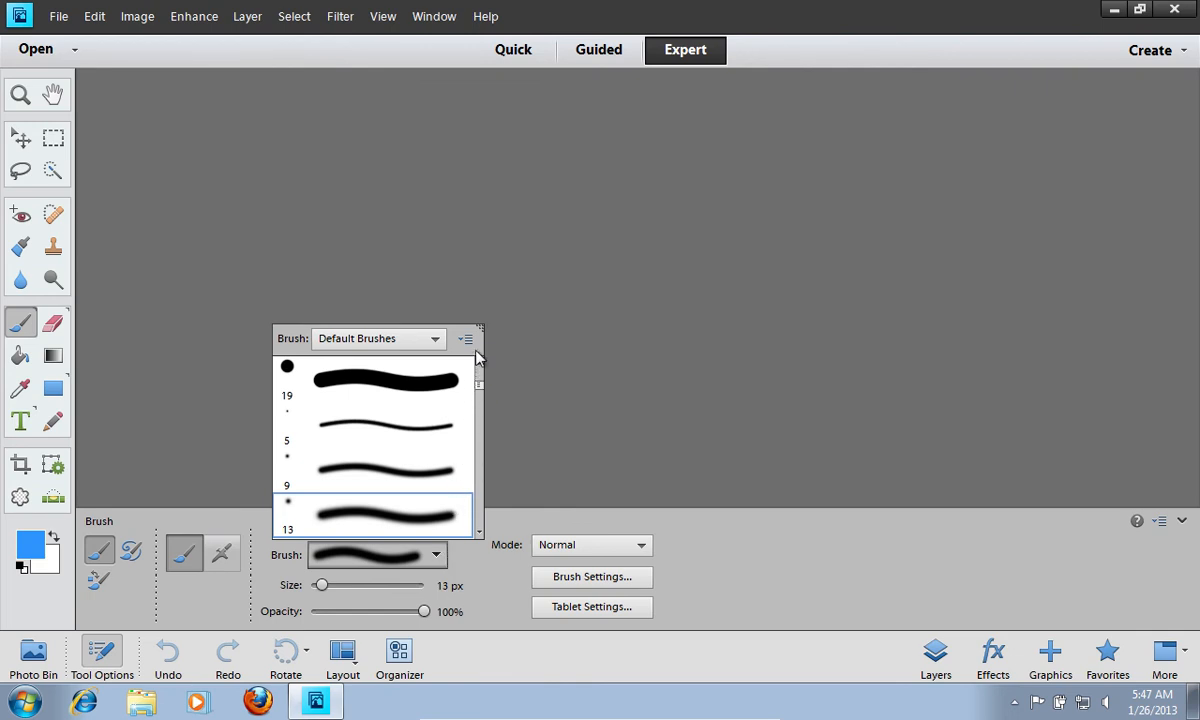
# Step: Load 'Untitled Brushes' from the Desktop using Load Brushes in the picker menu
pyautogui.click(465, 338)
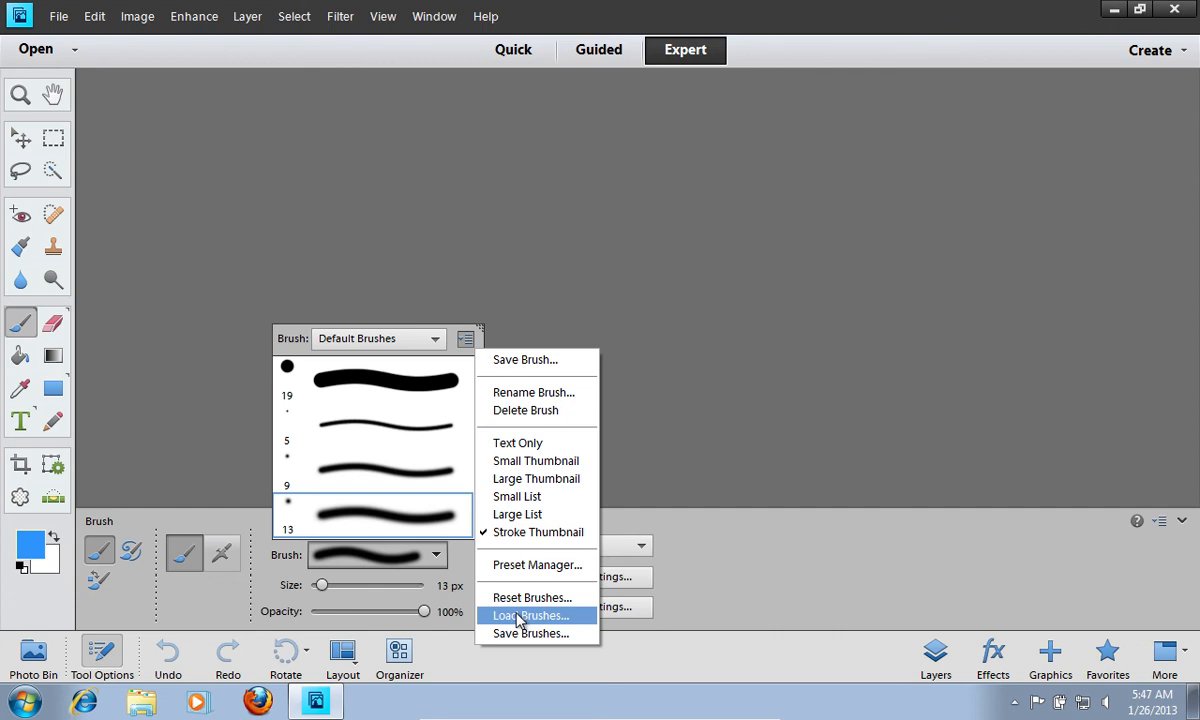
pyautogui.click(531, 615)
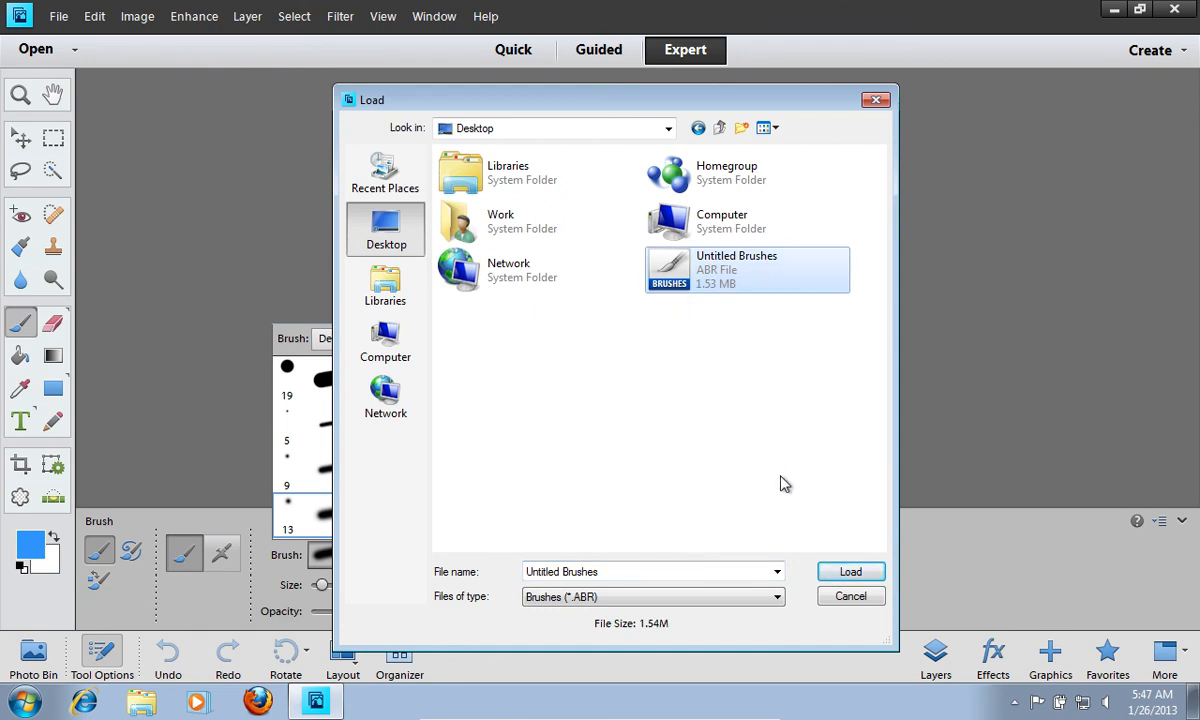
pyautogui.click(850, 571)
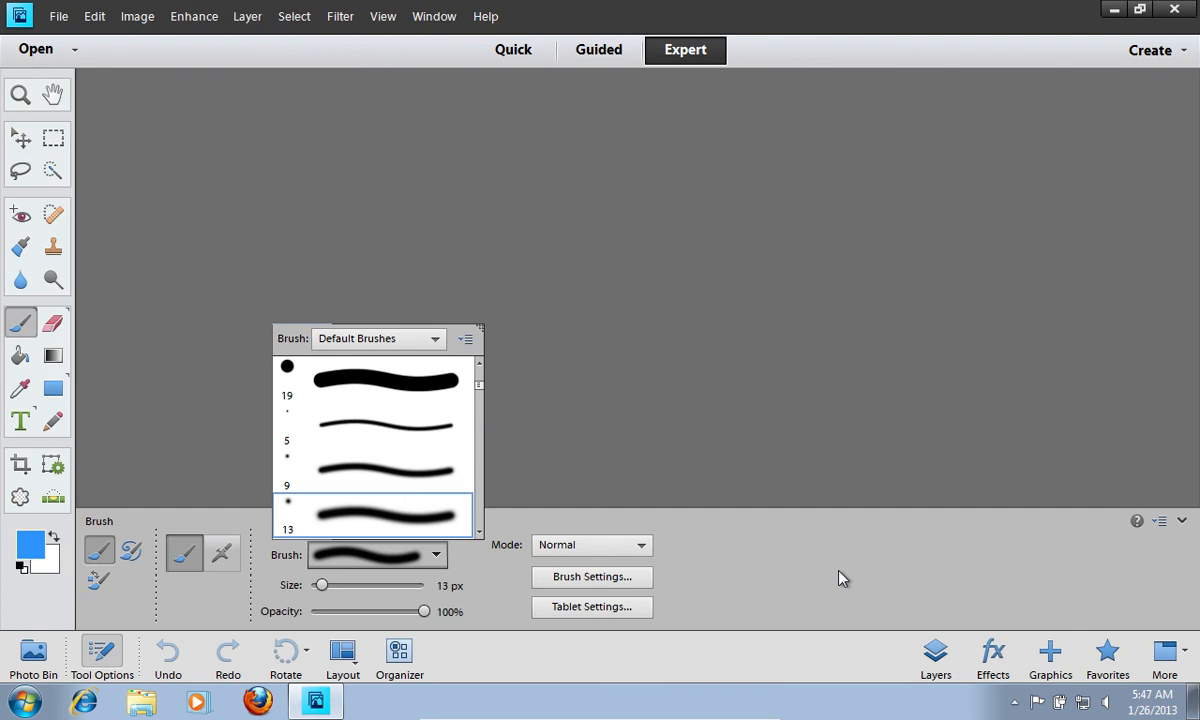